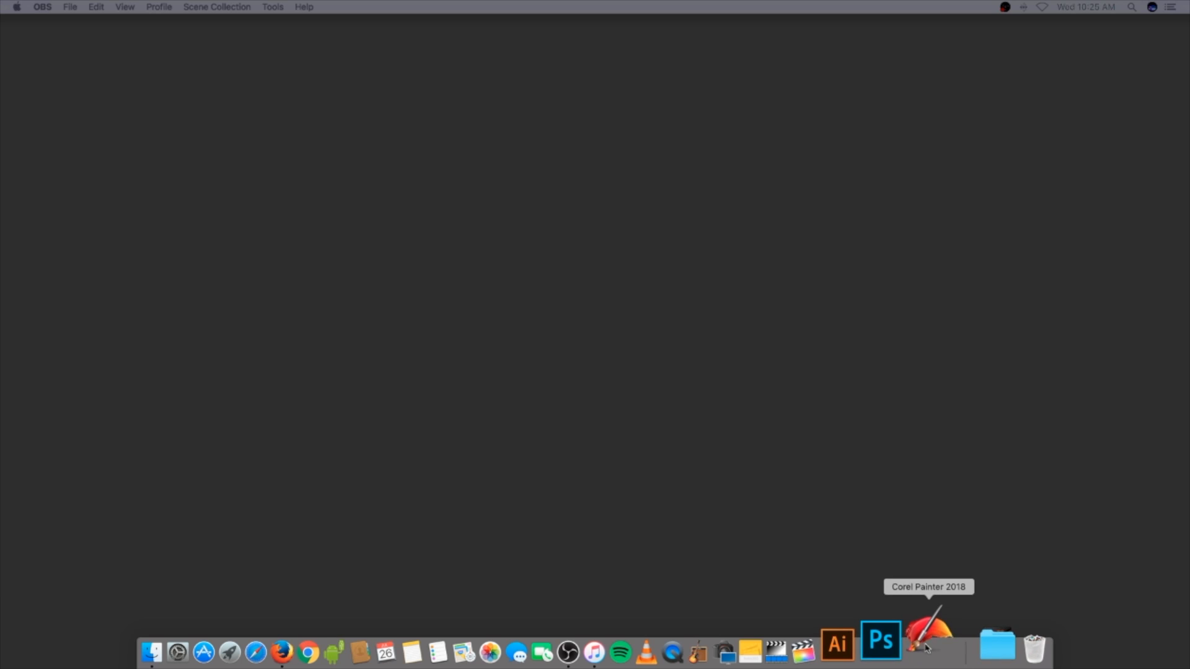
# Launch Corel Painter 2018 from the Dock and start a new blank document.
pyautogui.click(927, 645)
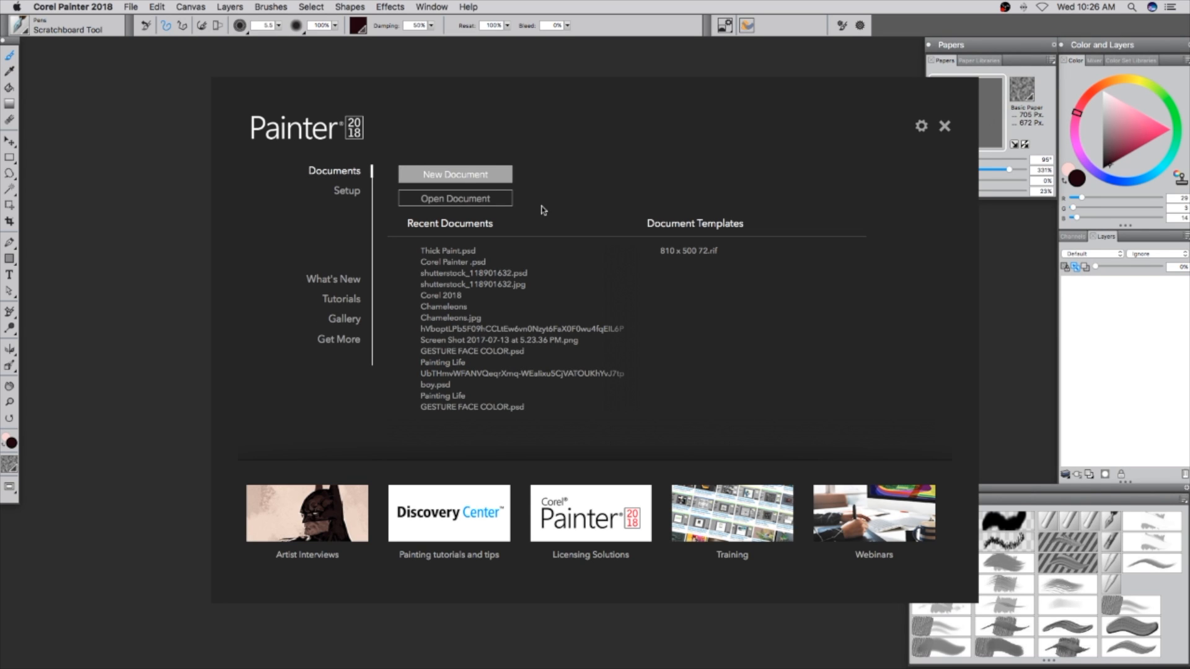
pyautogui.click(454, 173)
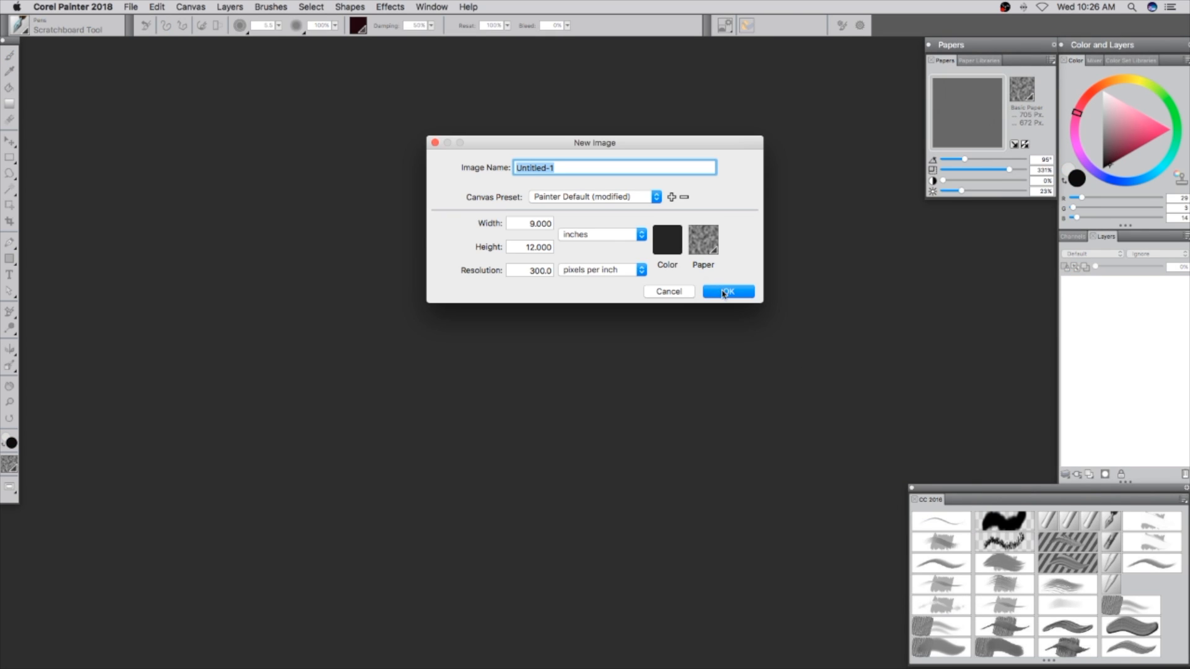
# Create the 9 by 12 inch image and block in the face with Oil Pastel strokes near the eye.
pyautogui.click(726, 291)
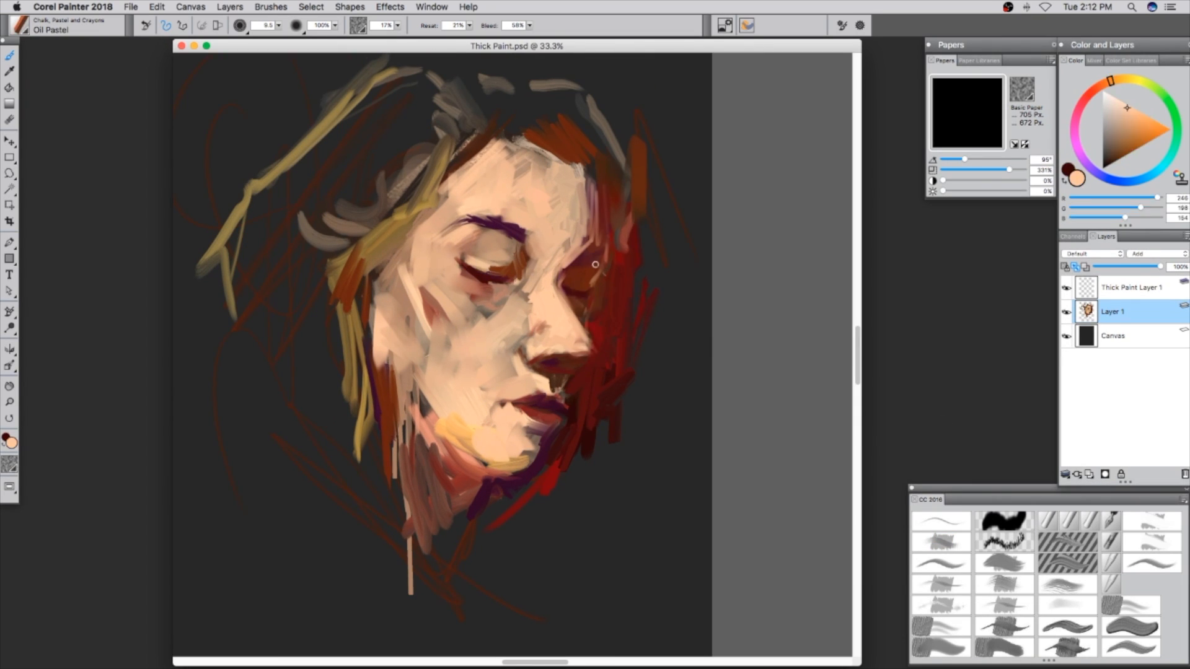
pyautogui.moveTo(596, 263); pyautogui.dragTo(580, 416)
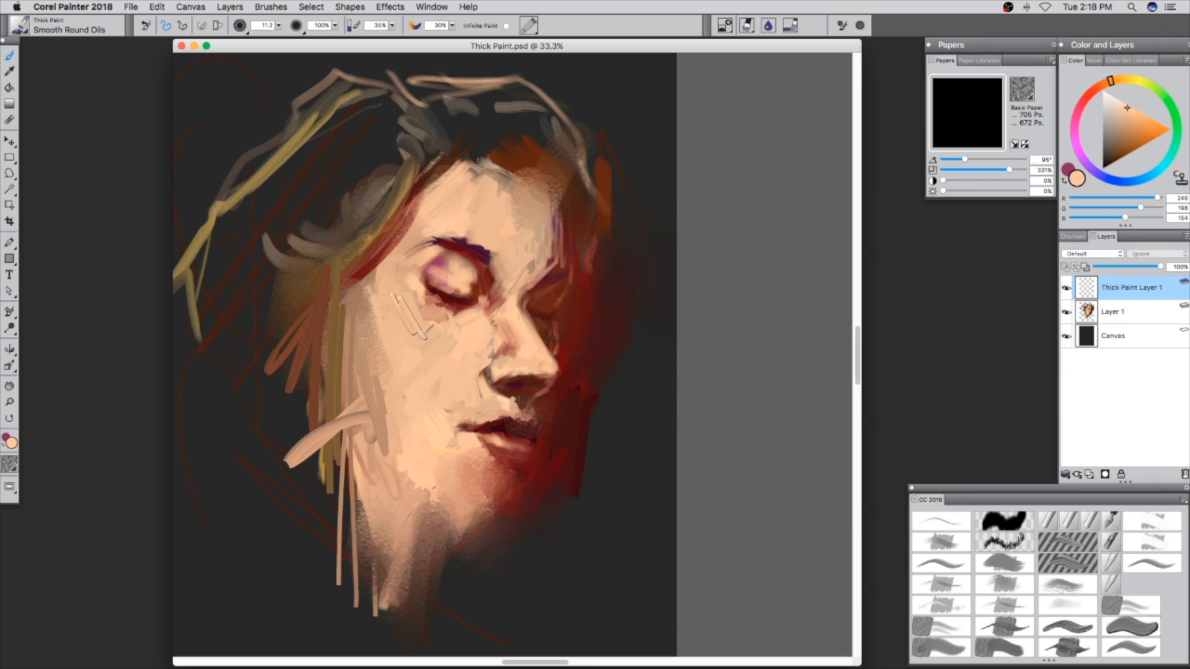
# Lay a thick Smooth Round Oils stroke across the face on Thick Paint Layer 1.
pyautogui.moveTo(410, 318); pyautogui.dragTo(323, 372)
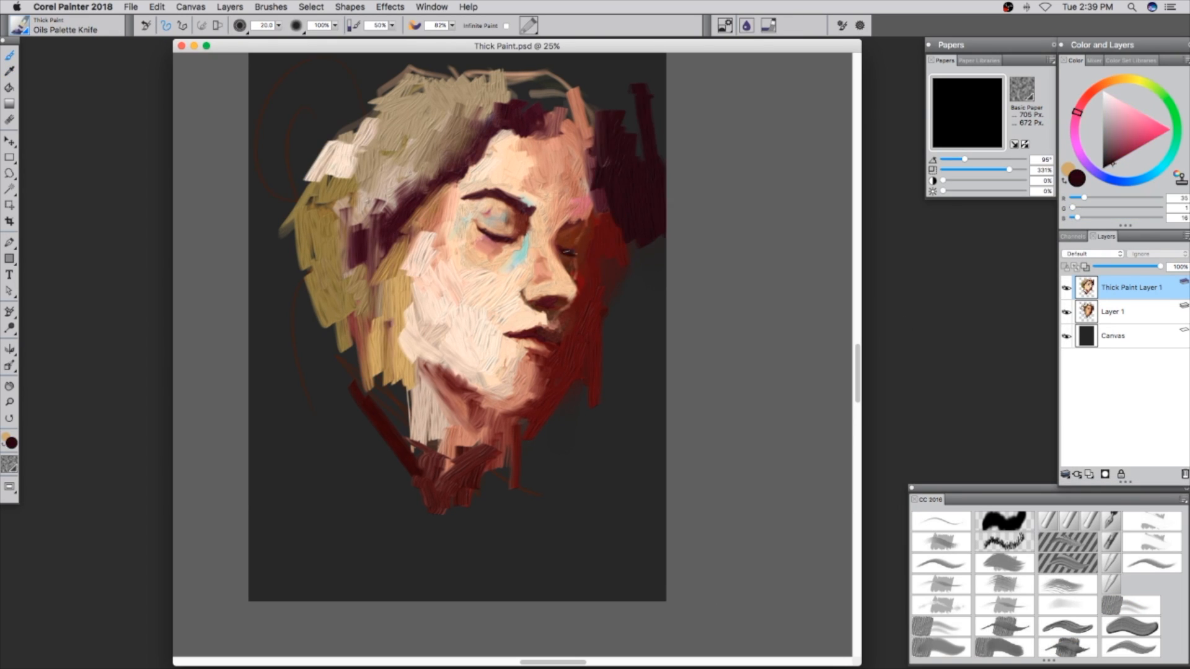
# Pick a different brush variant from the library panel after the palette-knife work.
pyautogui.click(1130, 603)
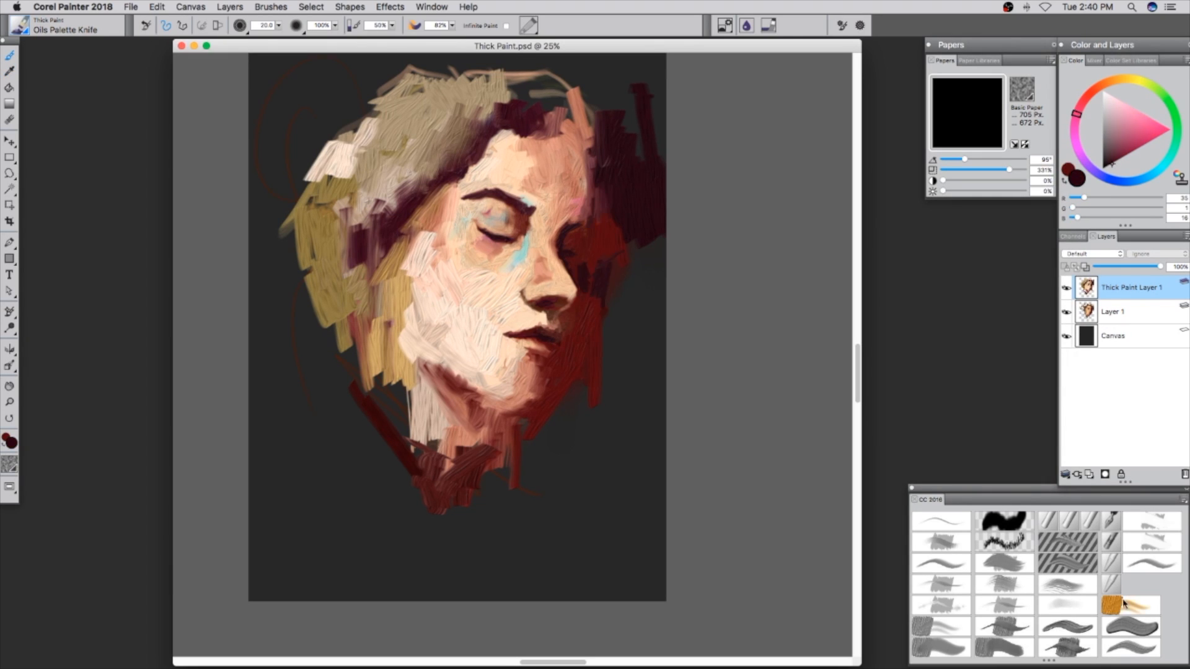